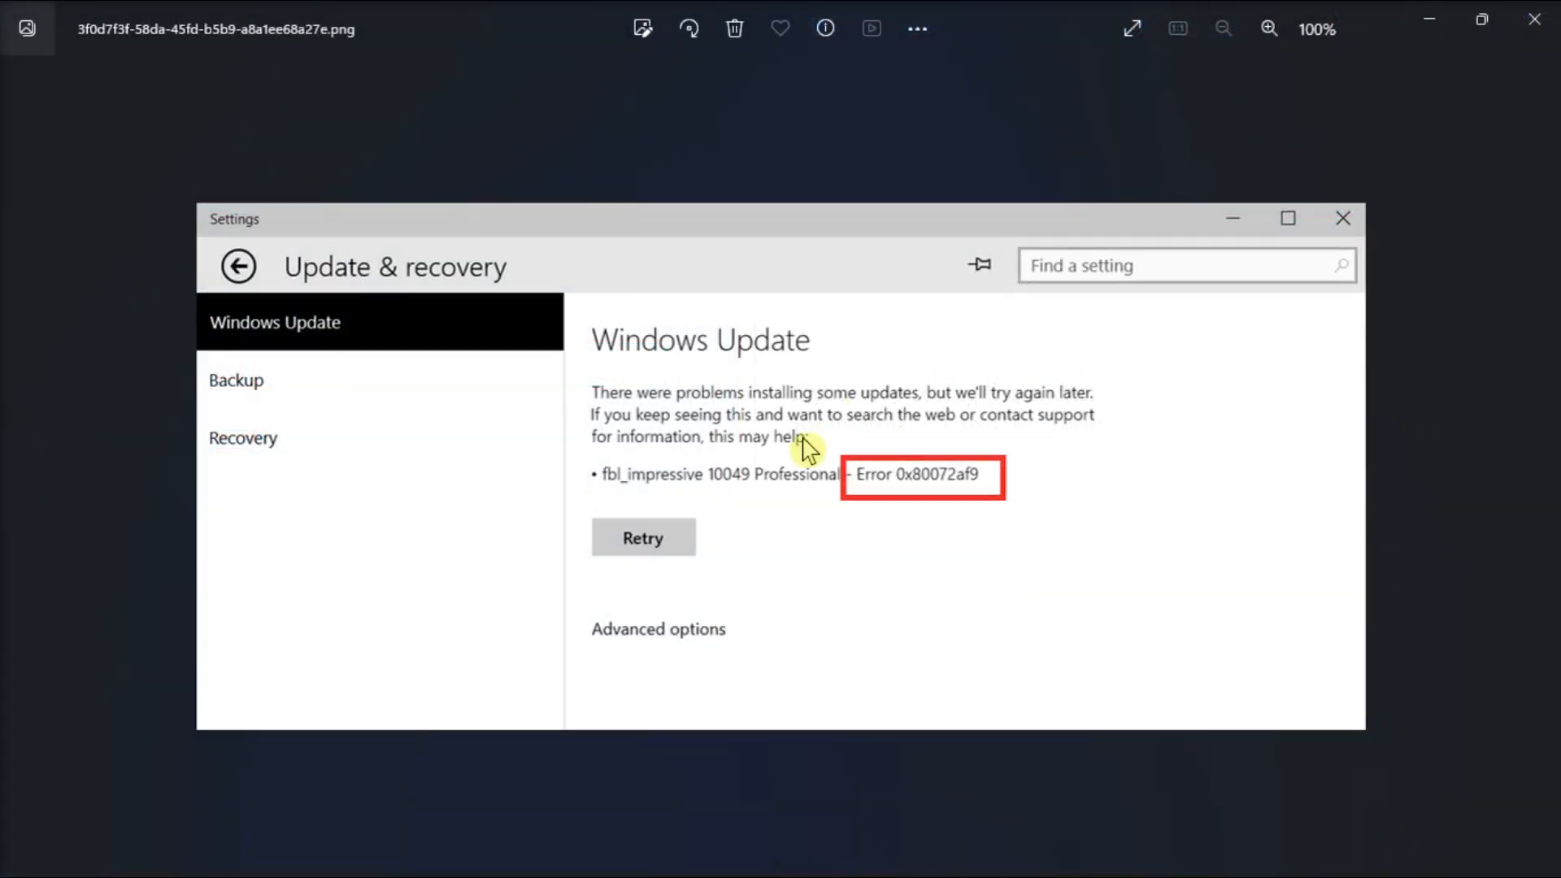
mouse_move(1051, 540)
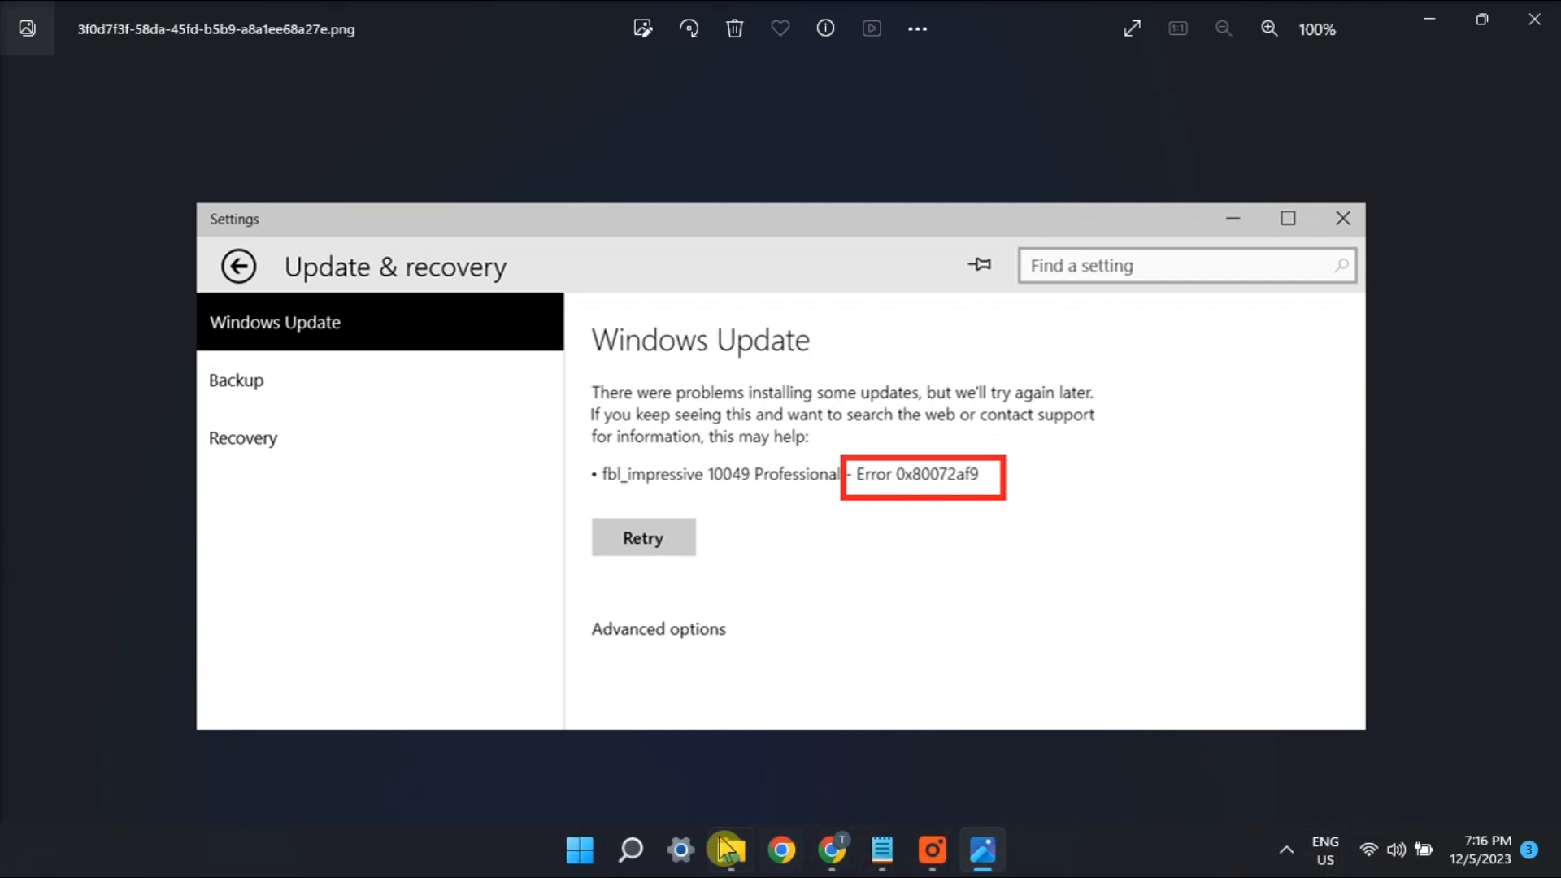
- Check for new Windows updates, then head back into Settings toward the system troubleshooters
click(682, 850)
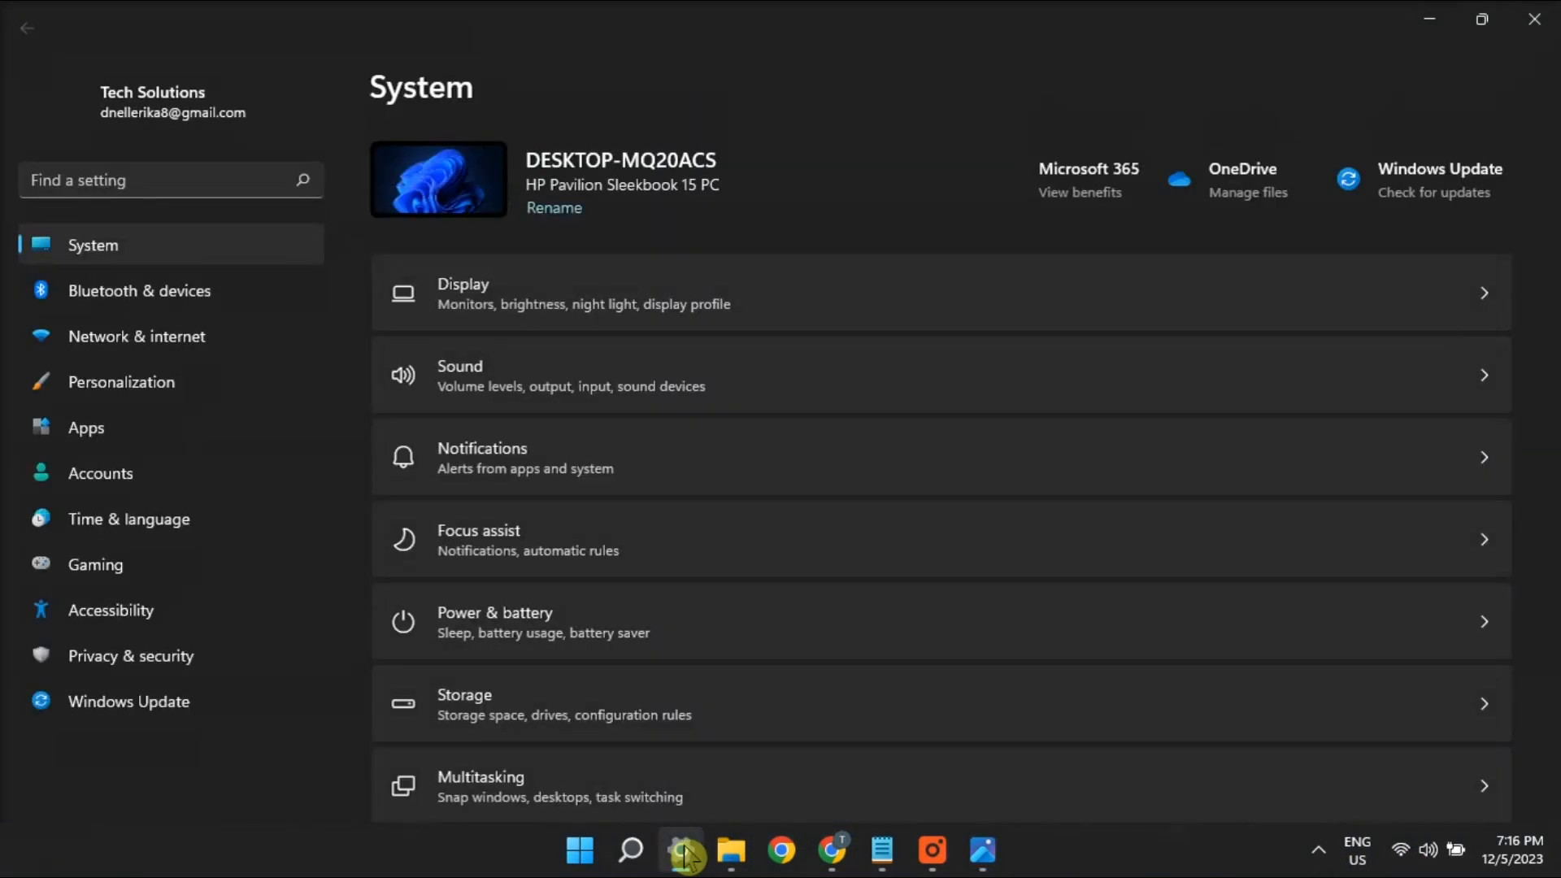
click(127, 700)
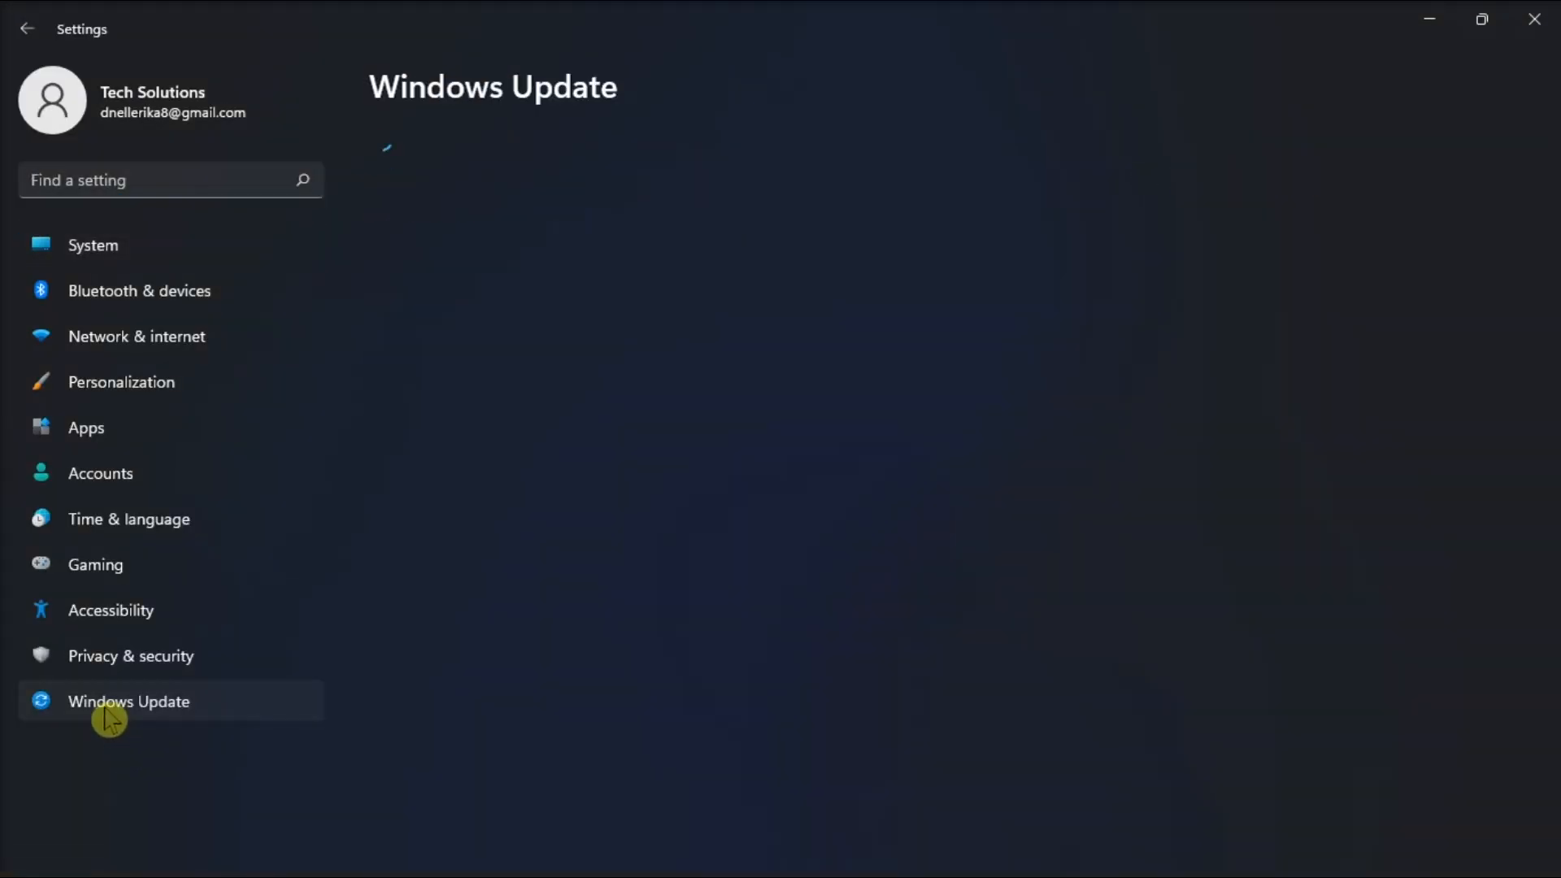
click(126, 700)
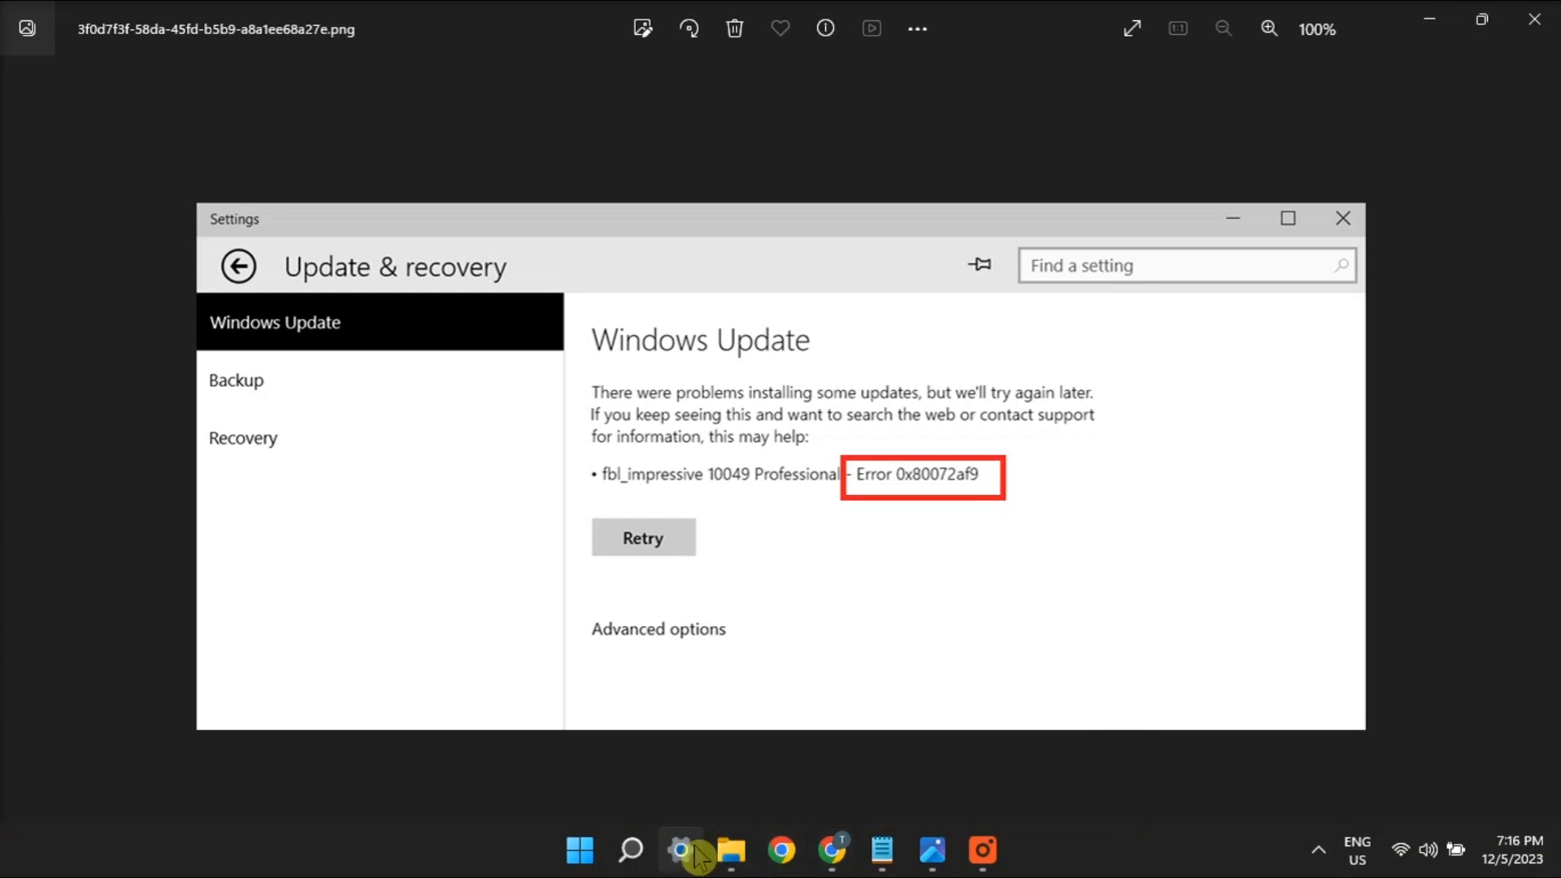
click(681, 850)
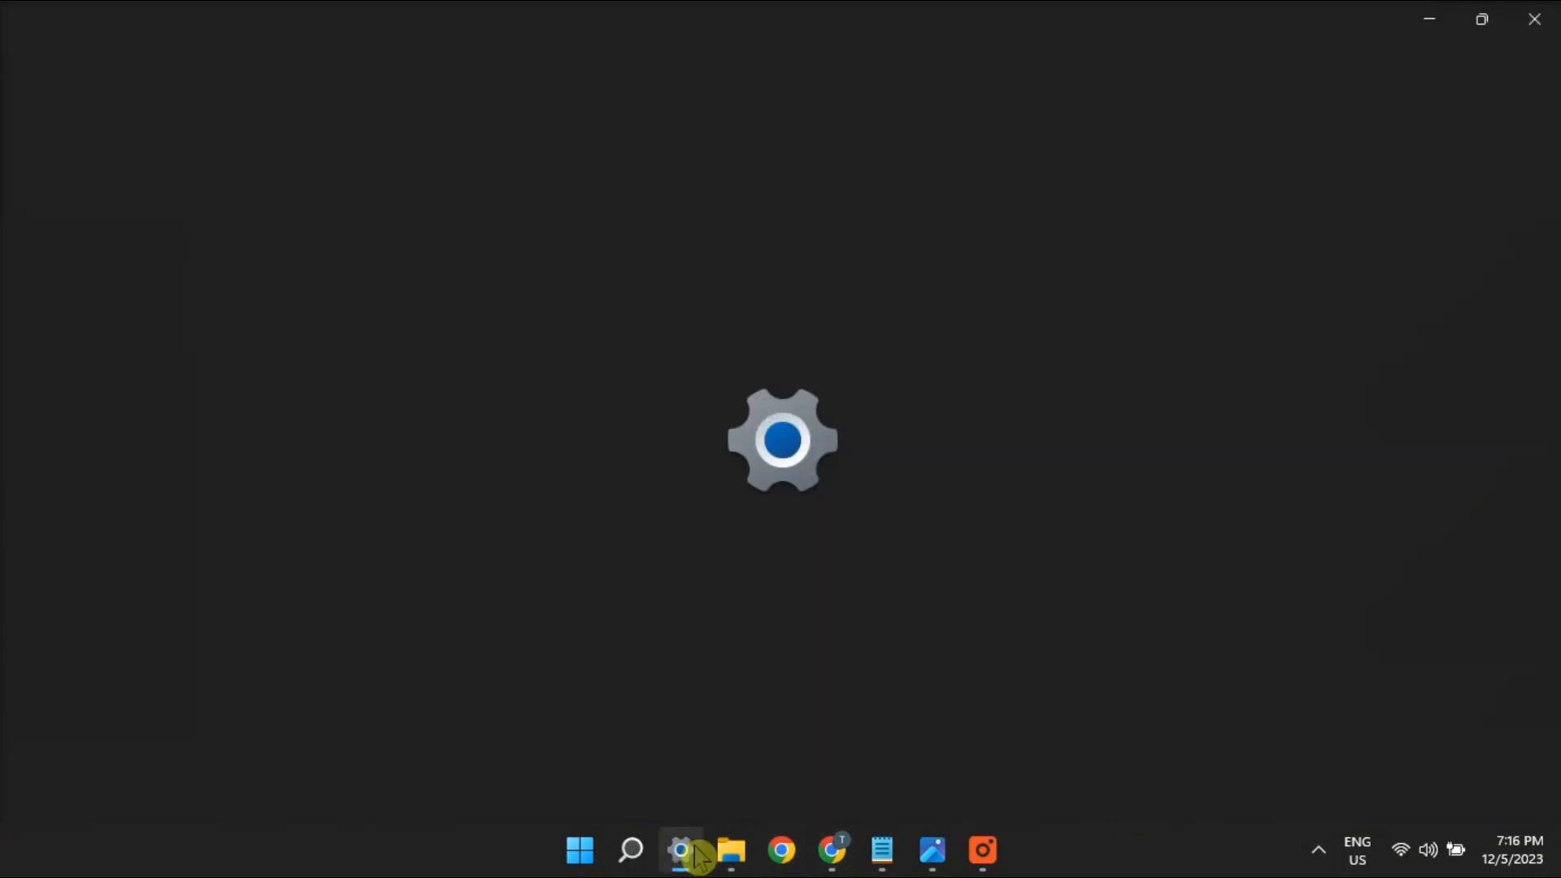
click(682, 851)
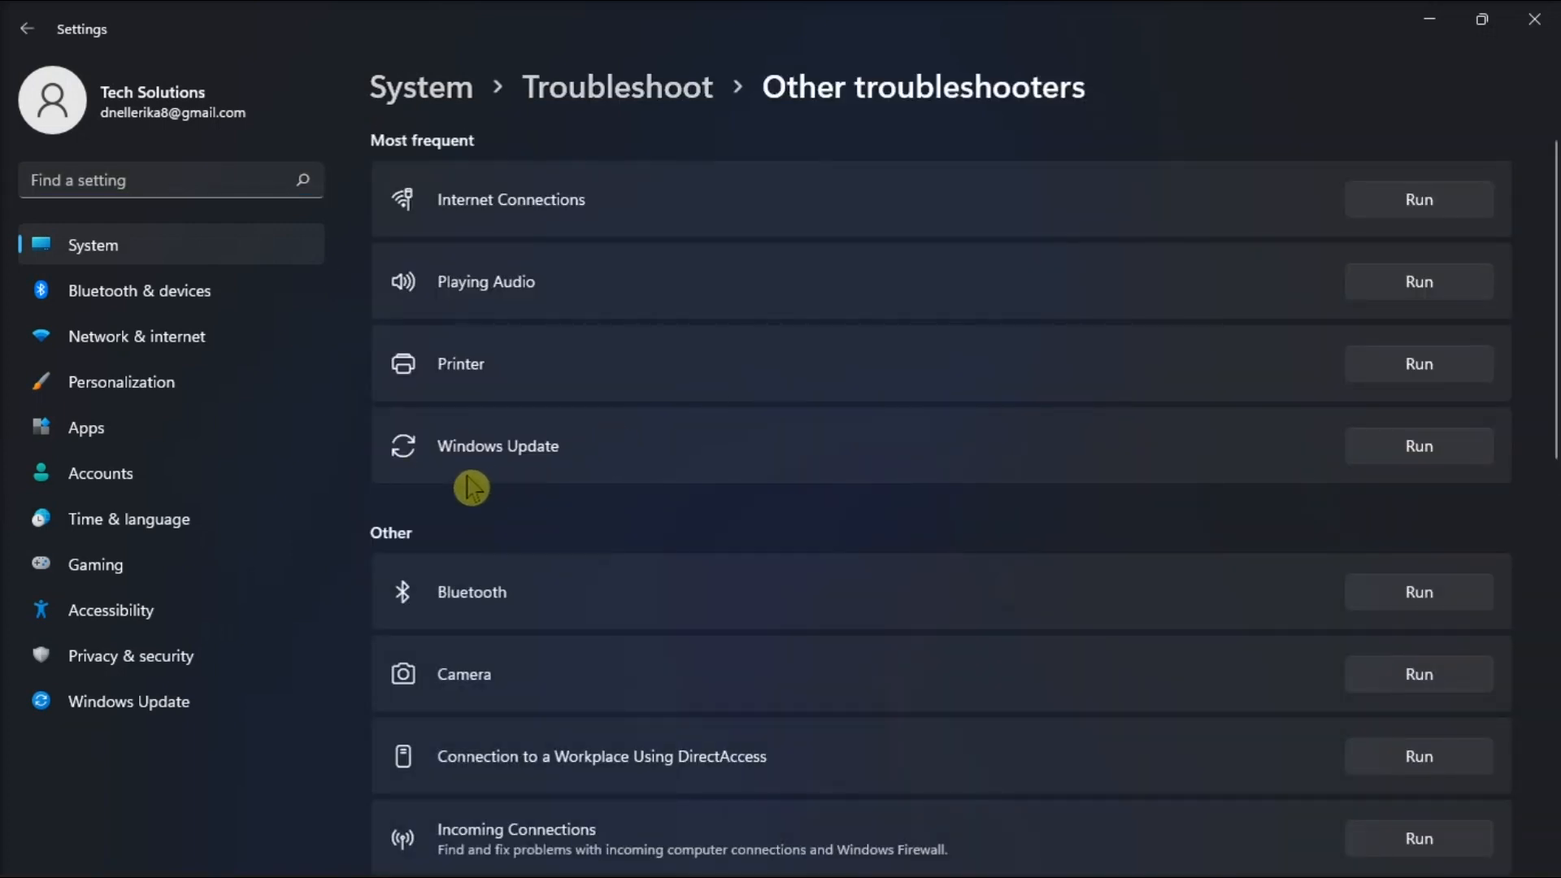
mouse_move(1418, 446)
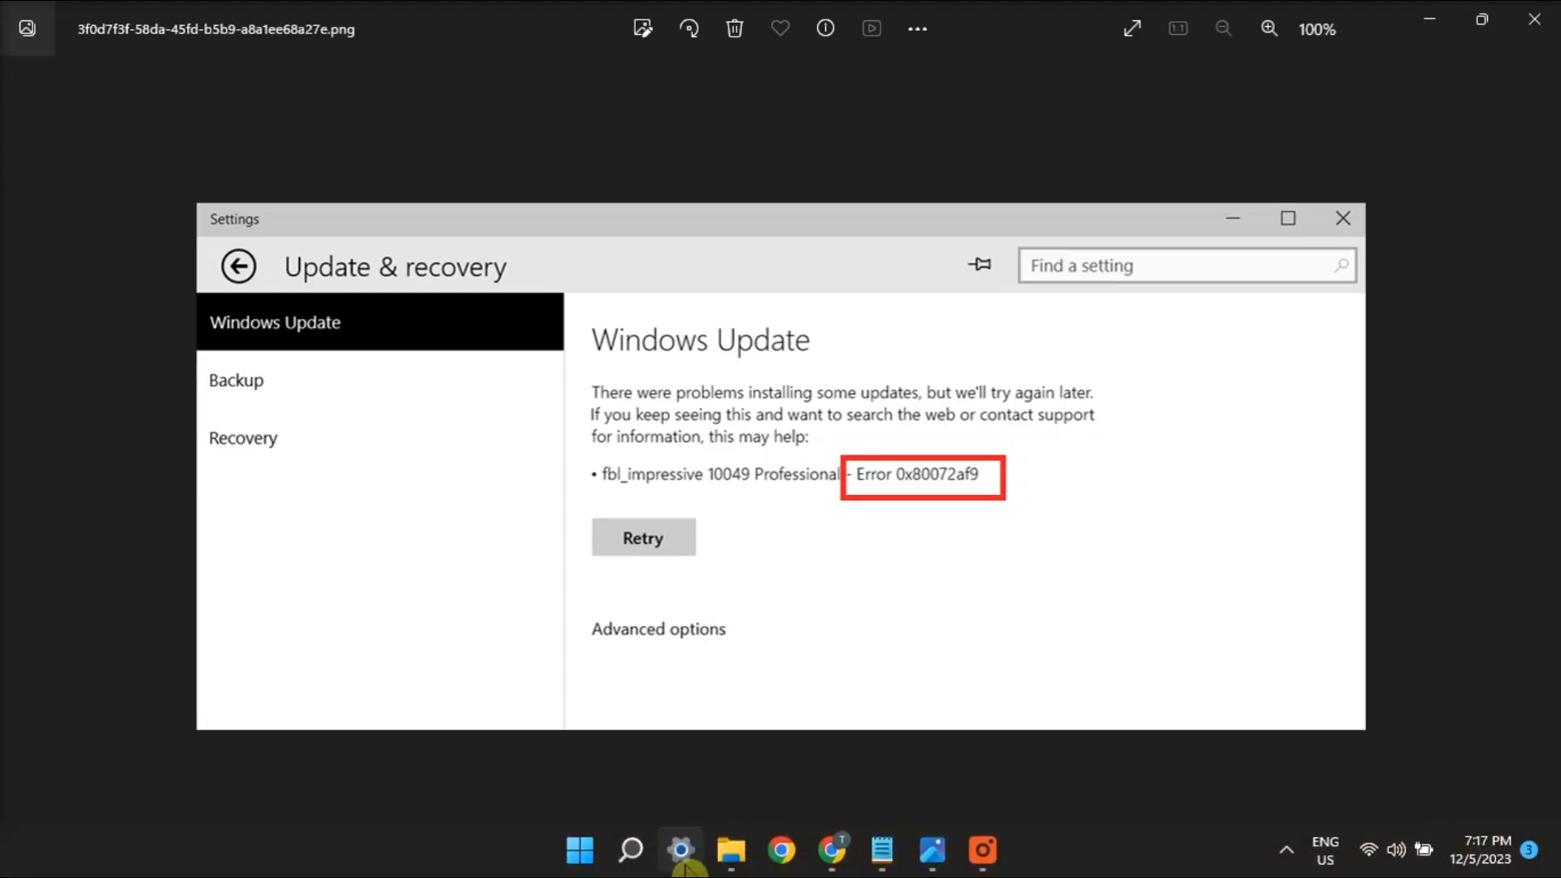
- Launch Windows Security from Privacy & security and show its About page with version numbers
click(681, 850)
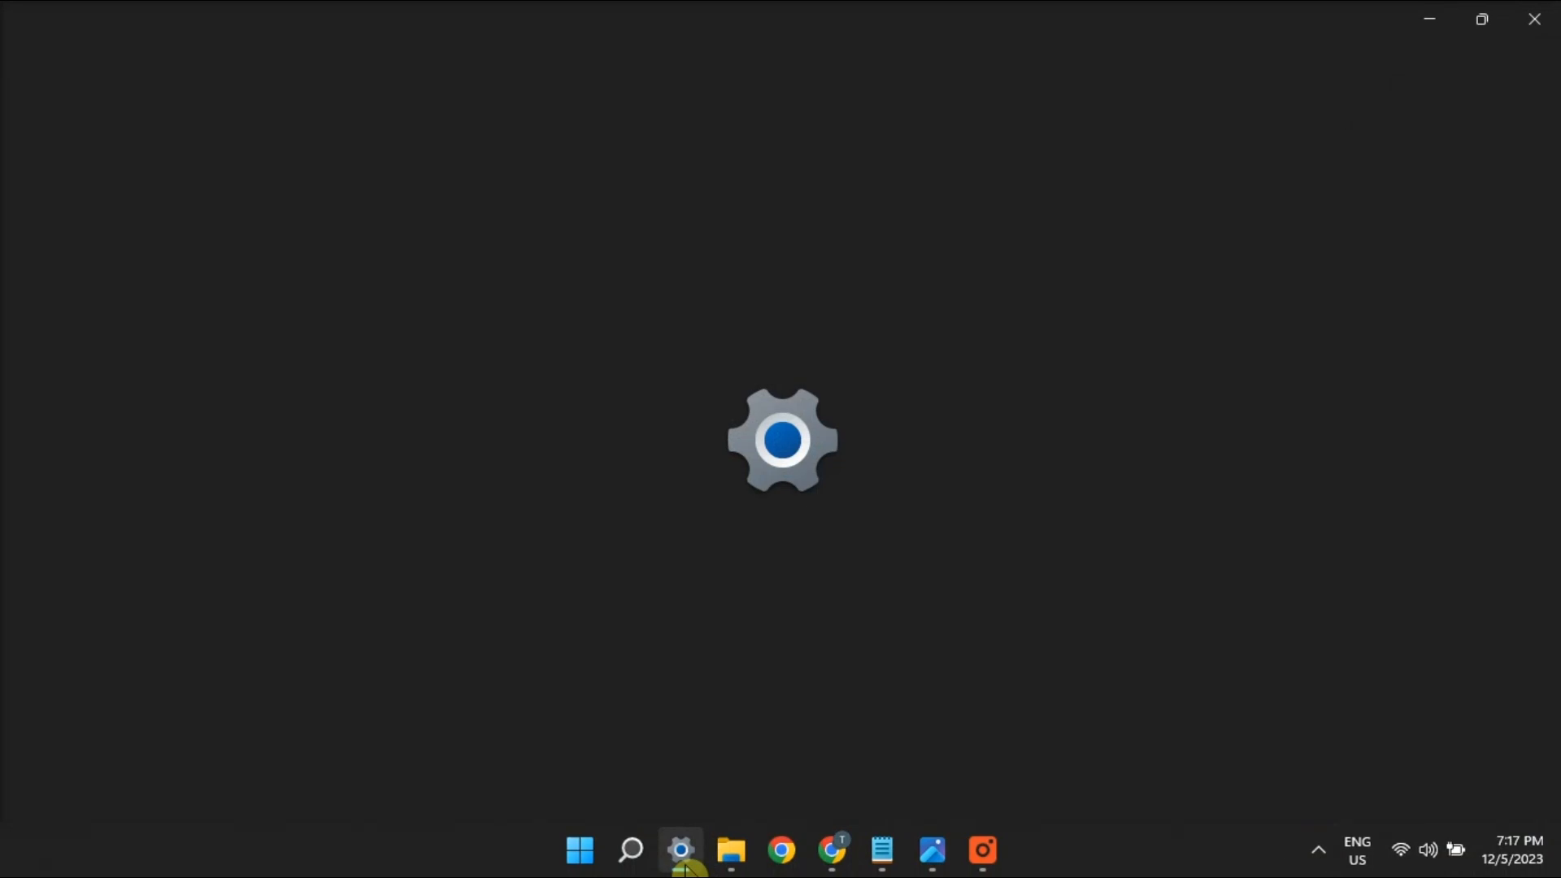
click(682, 850)
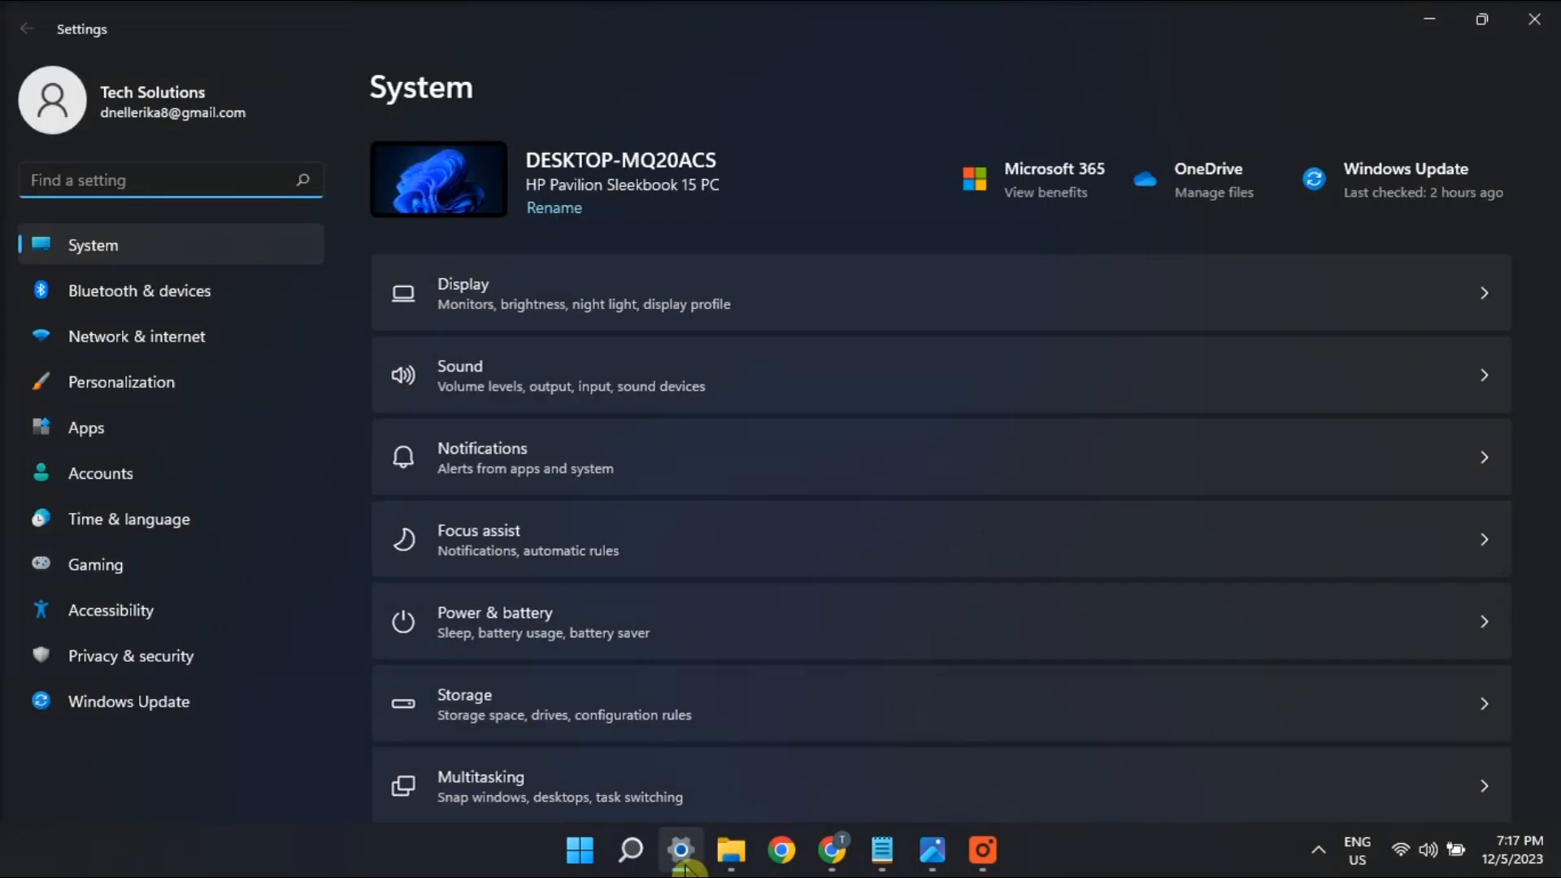
click(130, 655)
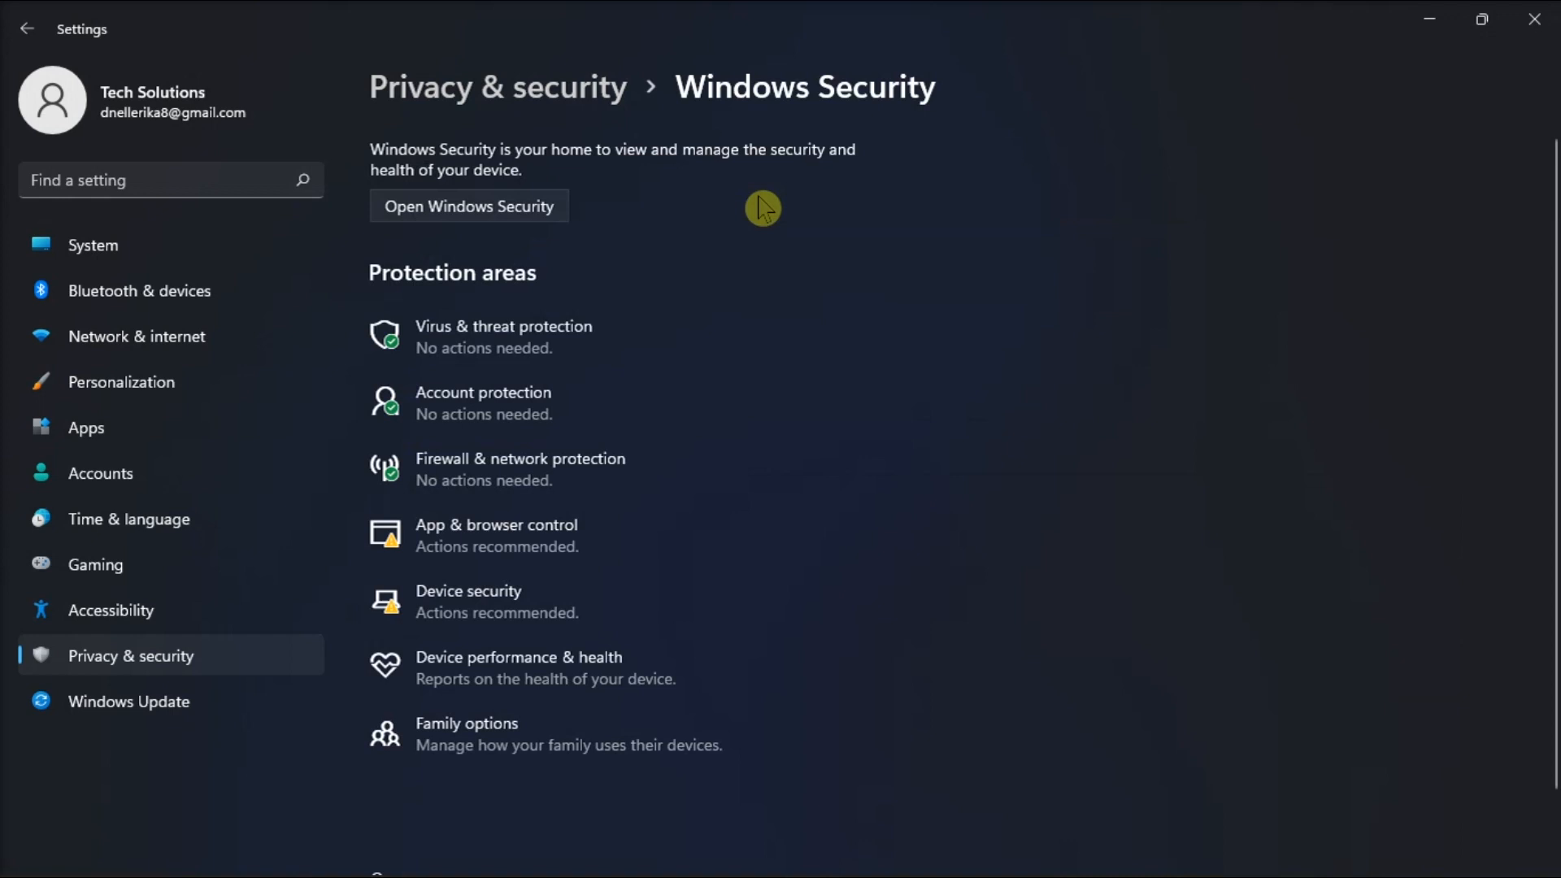
click(468, 206)
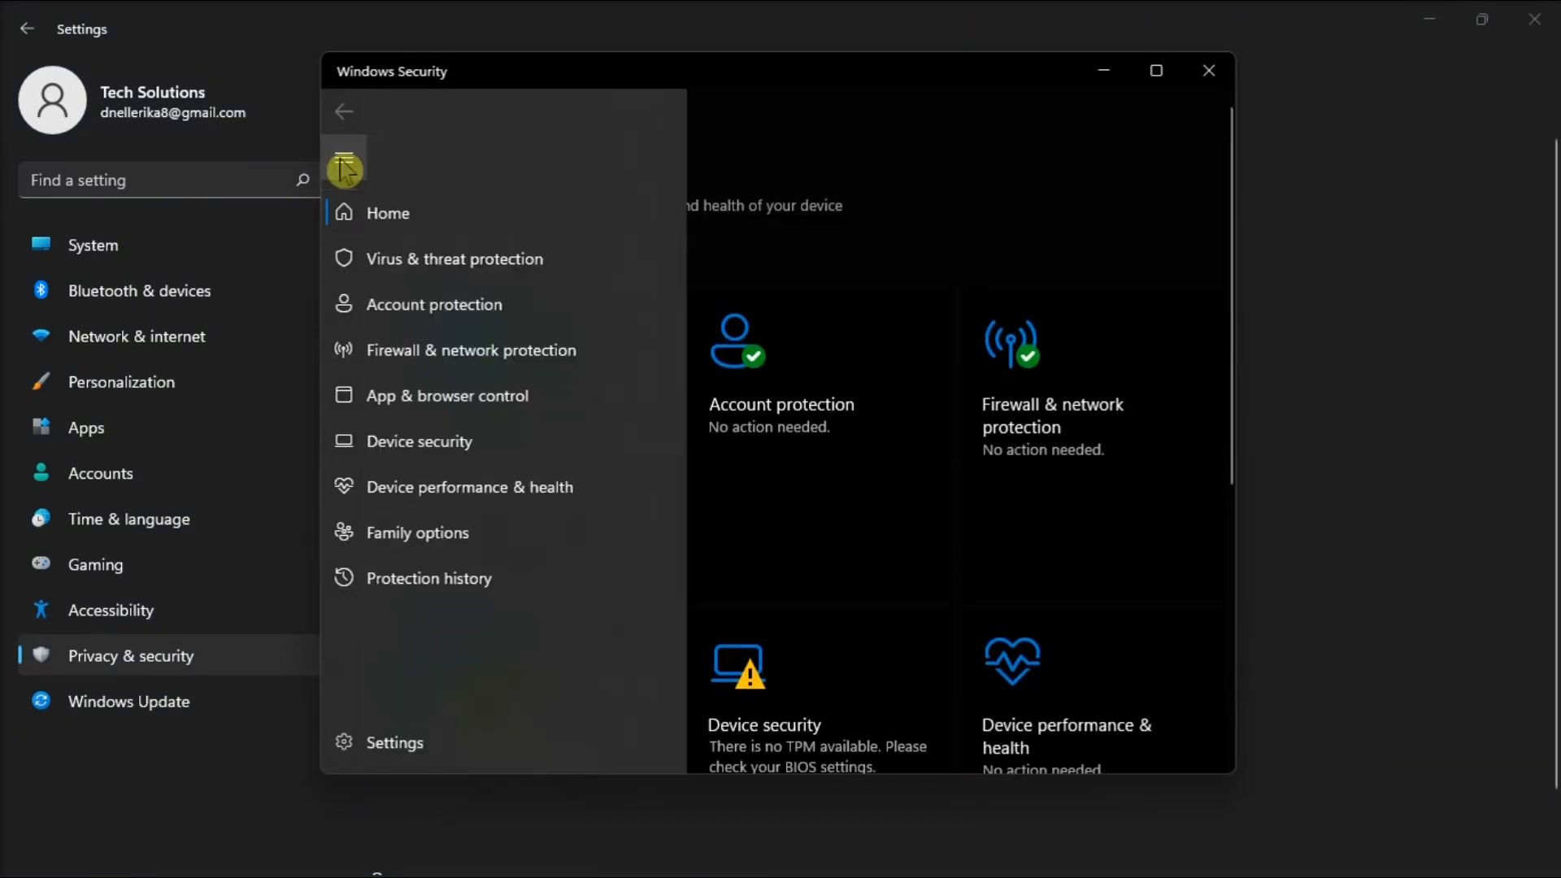
click(394, 742)
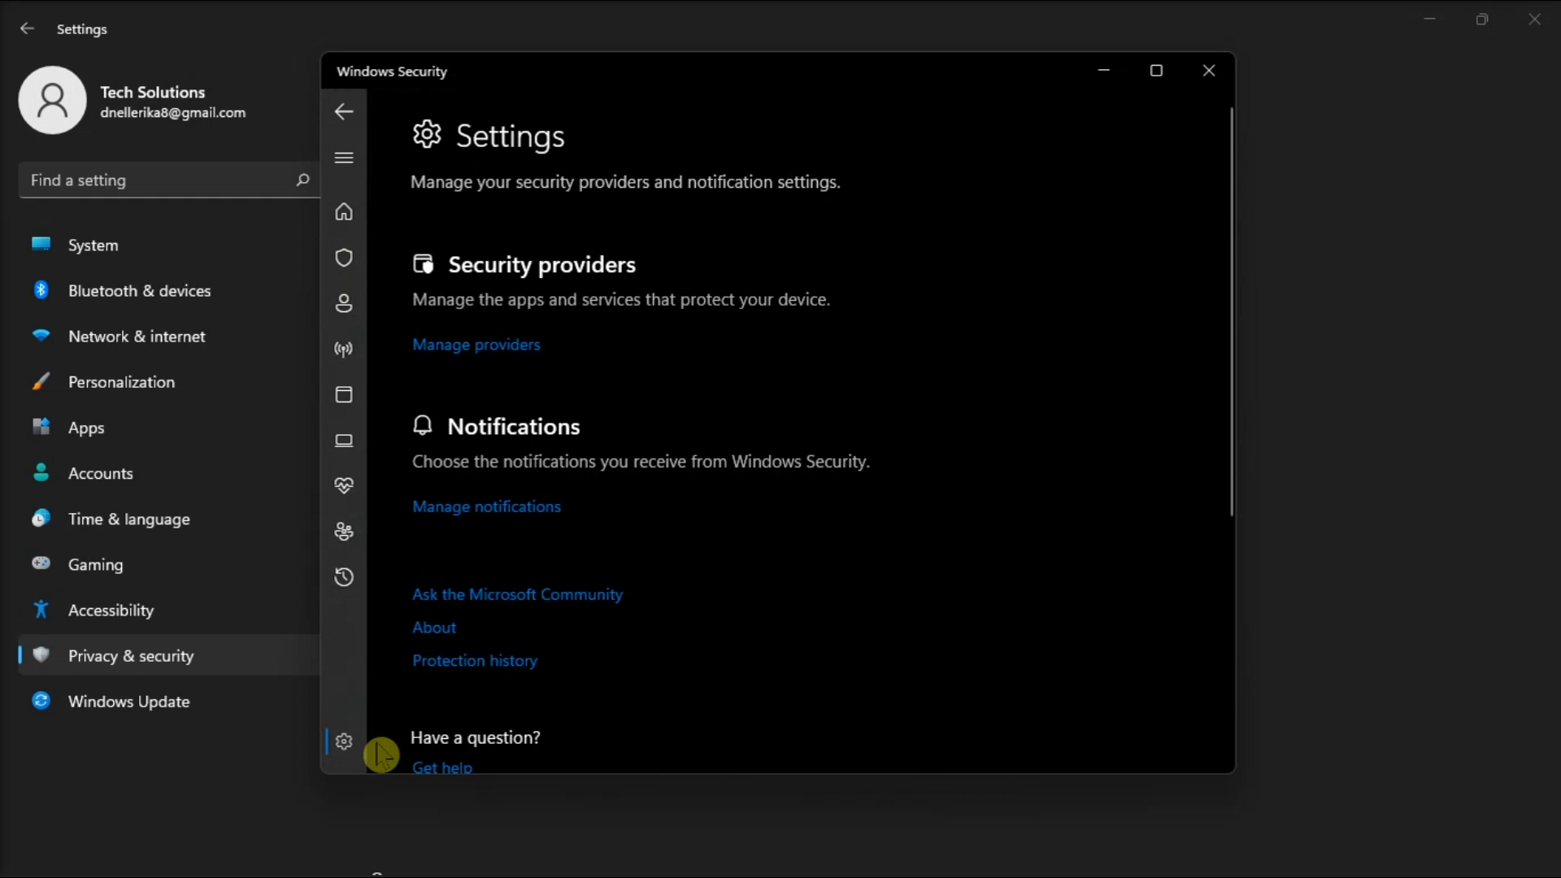
click(433, 627)
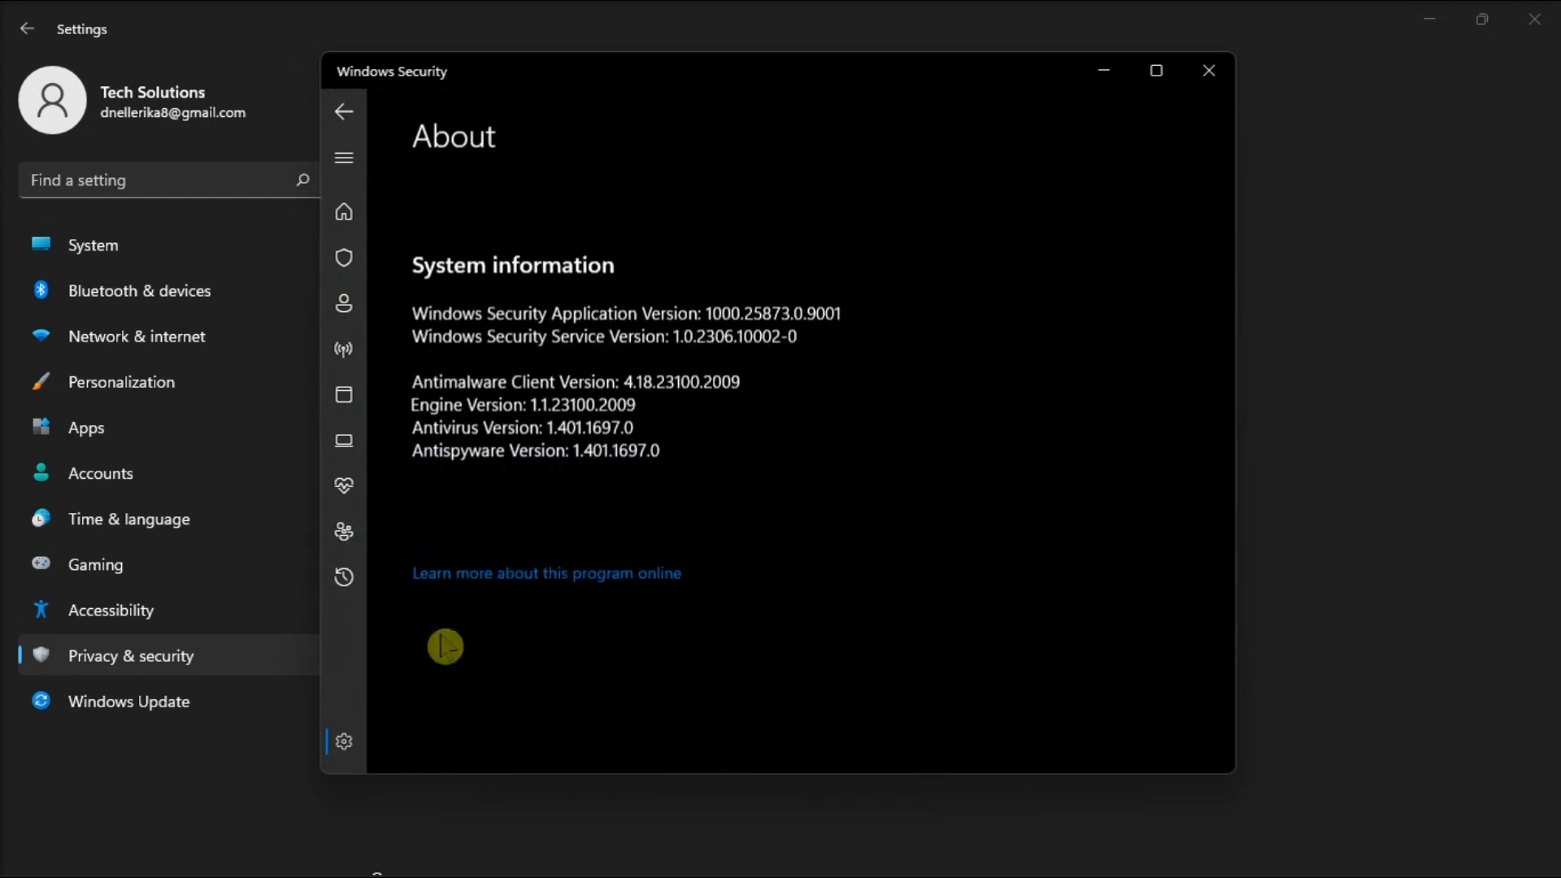